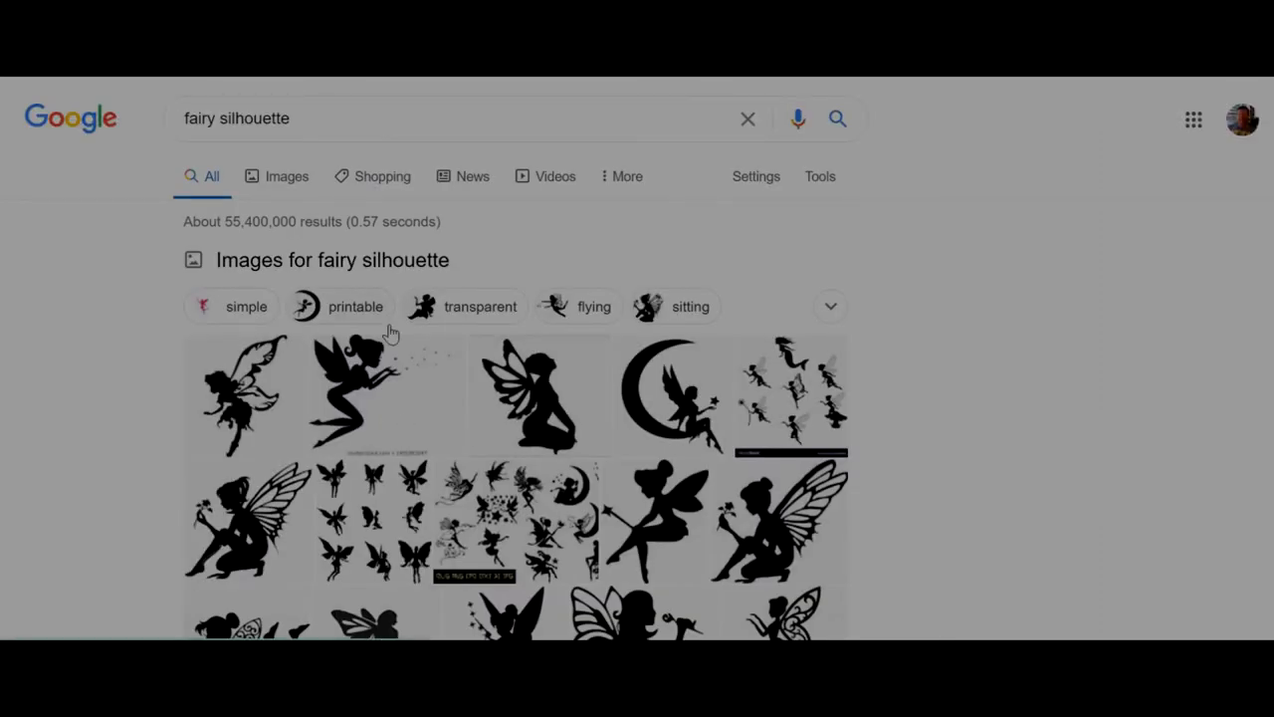
- Switch to image results and open the 'Free Printable Cutout Fairy Silhouette' fairy-on-moon result from netclipart.com
{"action": "left_click", "coordinate": [286, 176]}
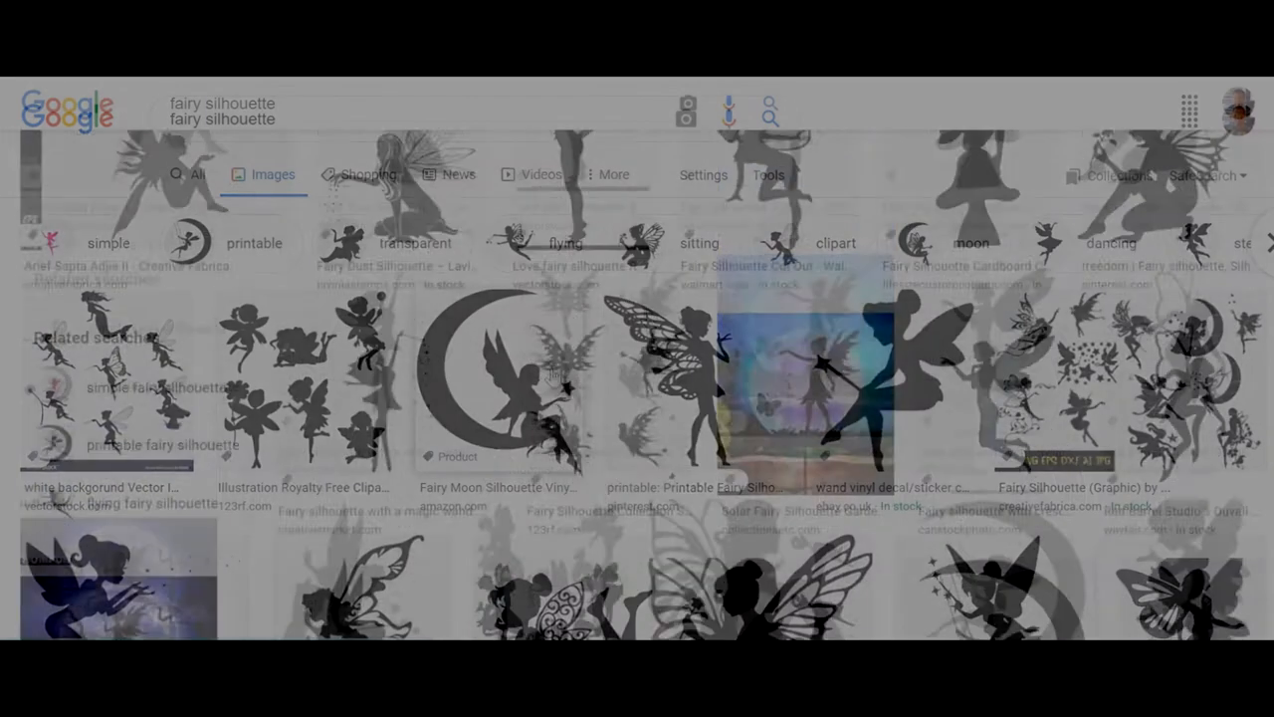
{"action": "scroll", "scroll_direction": "down", "scroll_amount": 3}
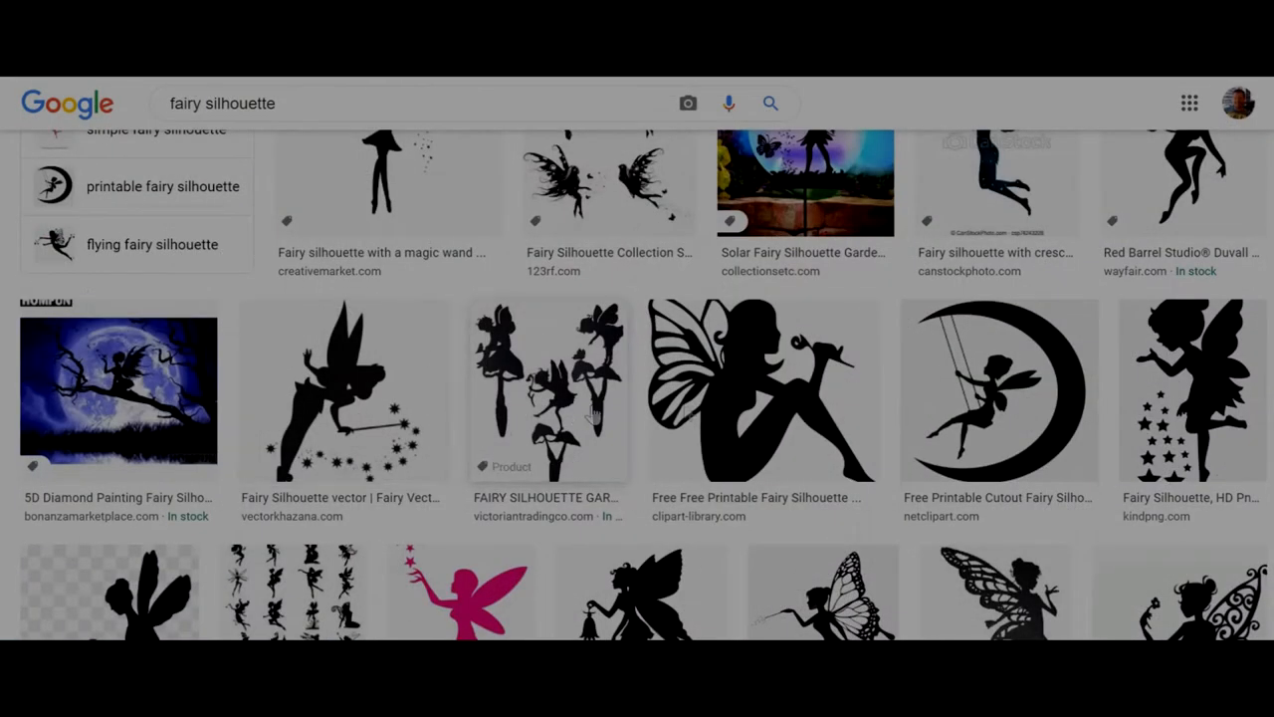
{"action": "left_click", "coordinate": [998, 388]}
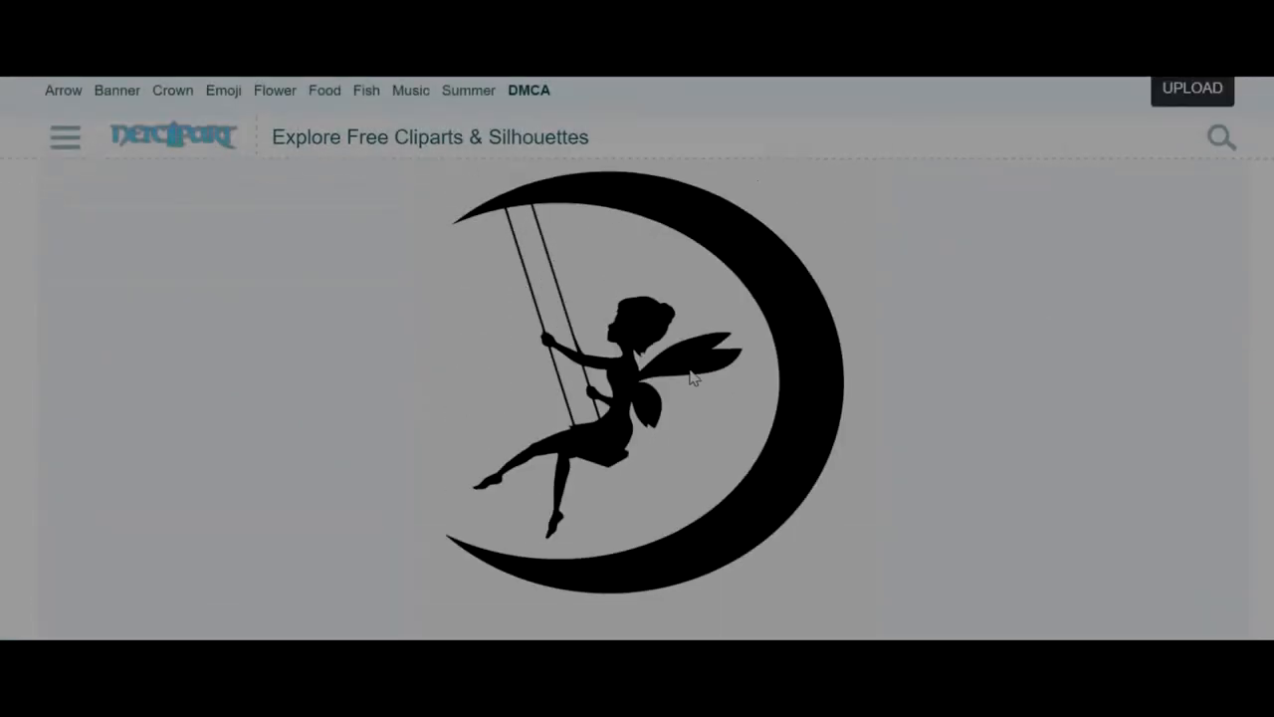
- Save the fairy silhouette image as a PNG into a new desktop folder named Fairy
{"action": "right_click", "coordinate": [689, 376]}
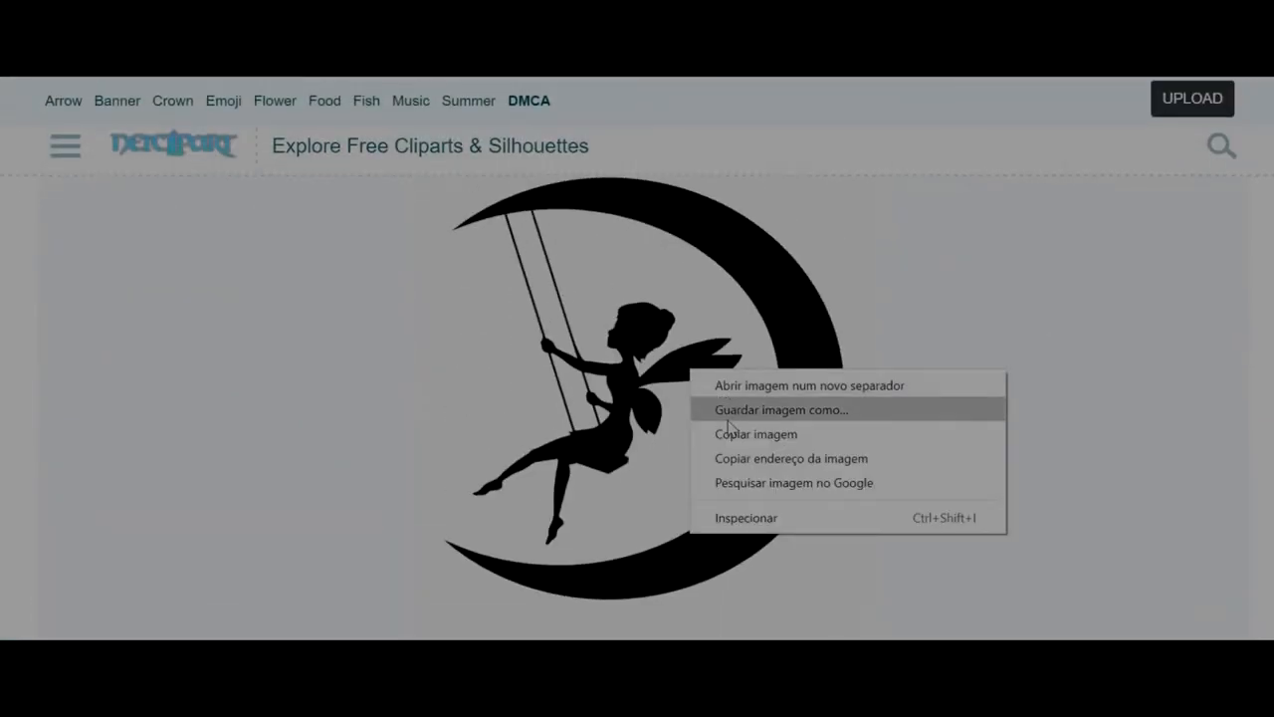
{"action": "left_click", "coordinate": [782, 409]}
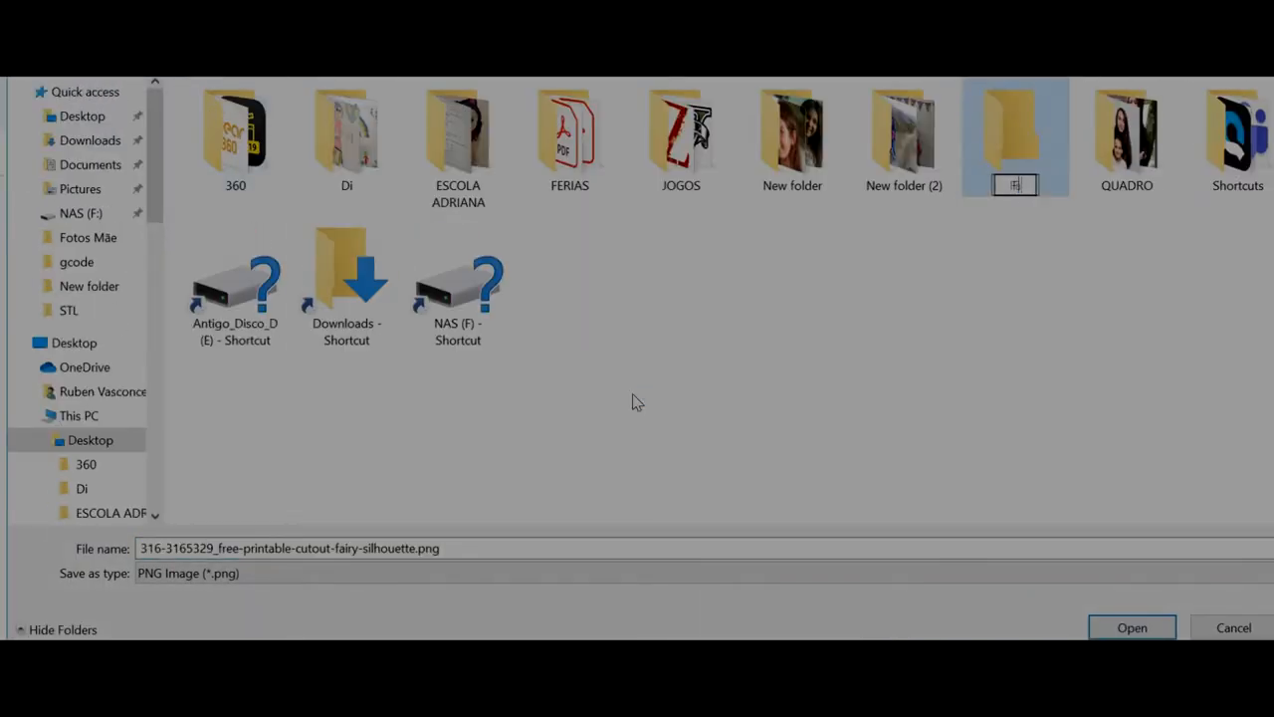
{"action": "type", "text": "Fairy"}
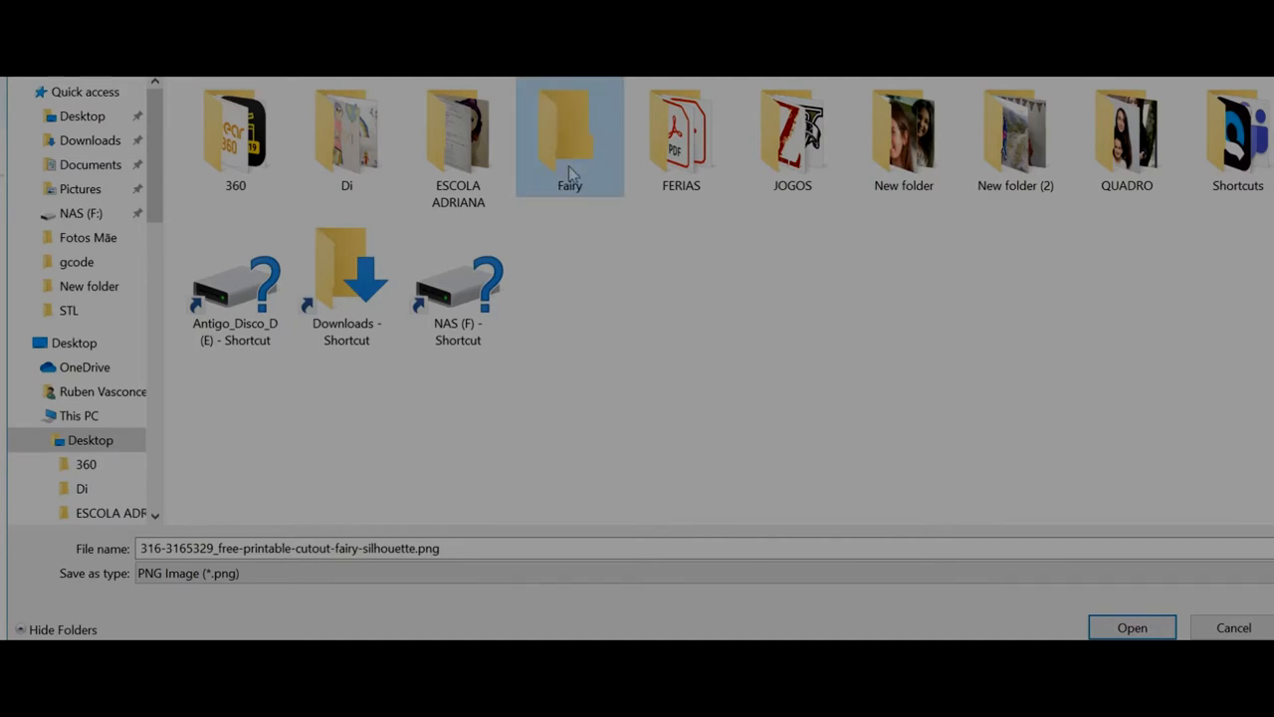
{"action": "double_click", "coordinate": [570, 129]}
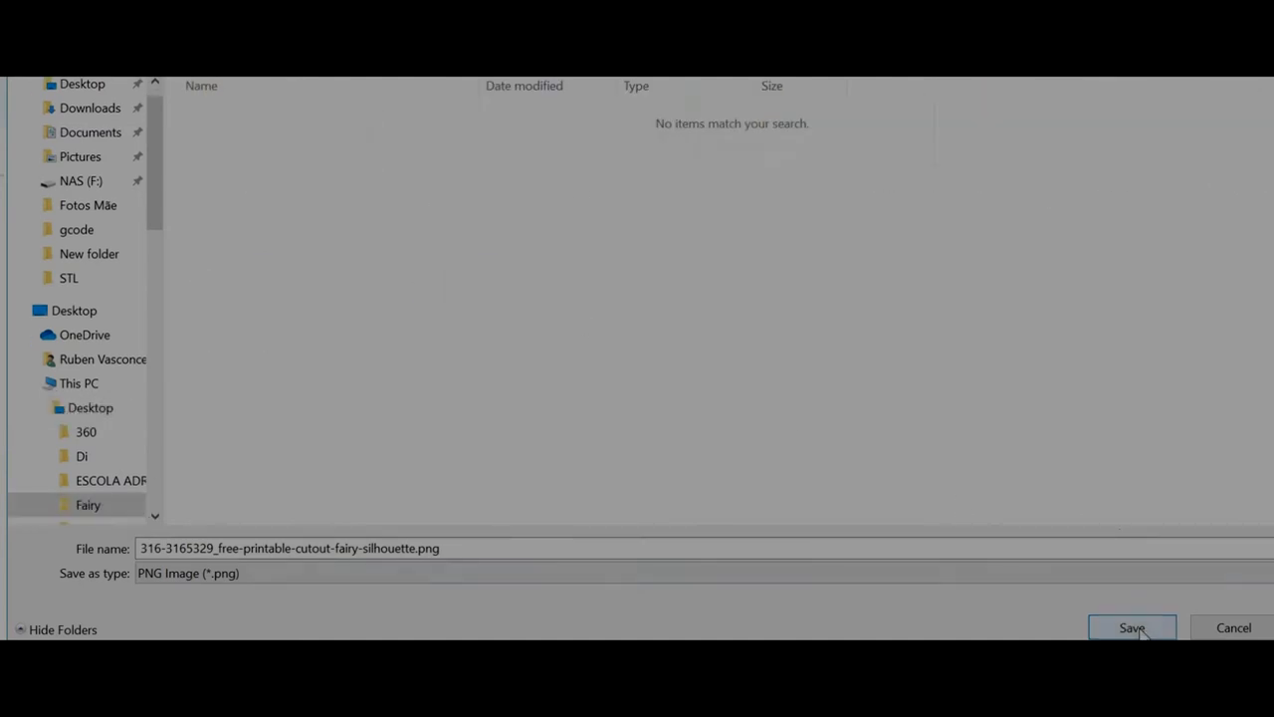
{"action": "left_click", "coordinate": [1131, 627]}
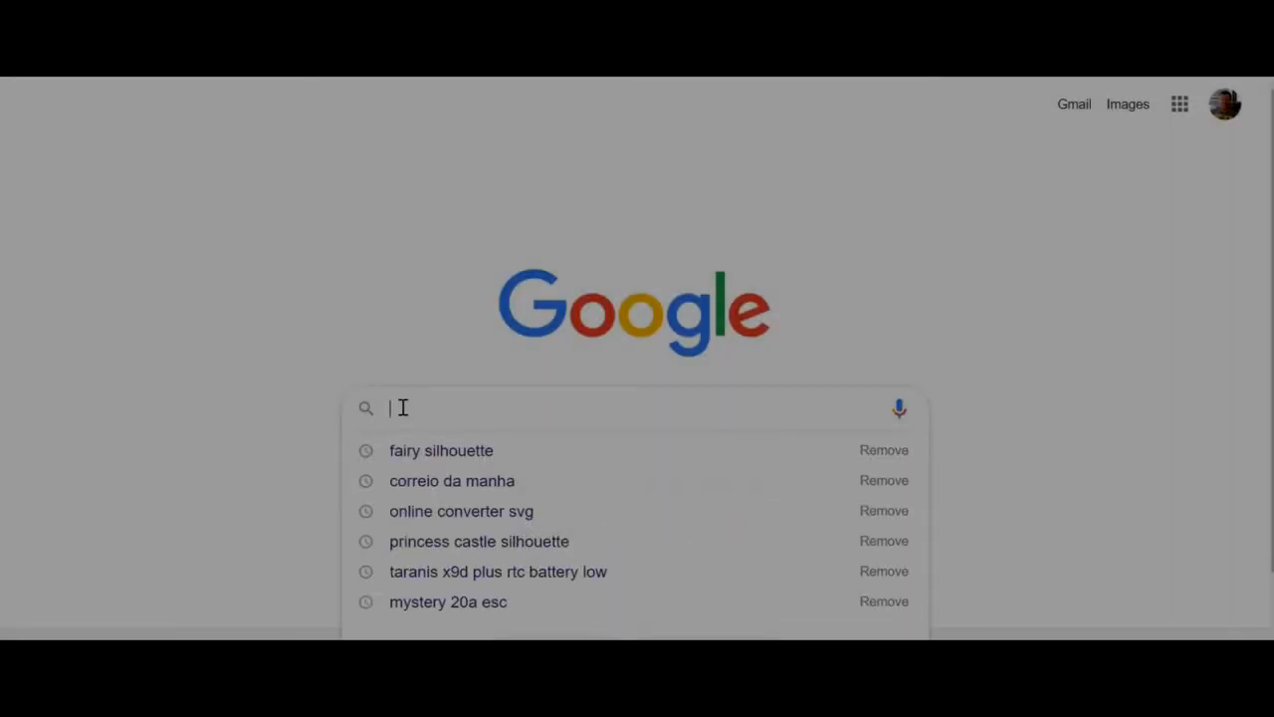
- Search for an online converter and open image.online-convert.com's SVG converter
{"action": "type", "text": "online svg converter"}
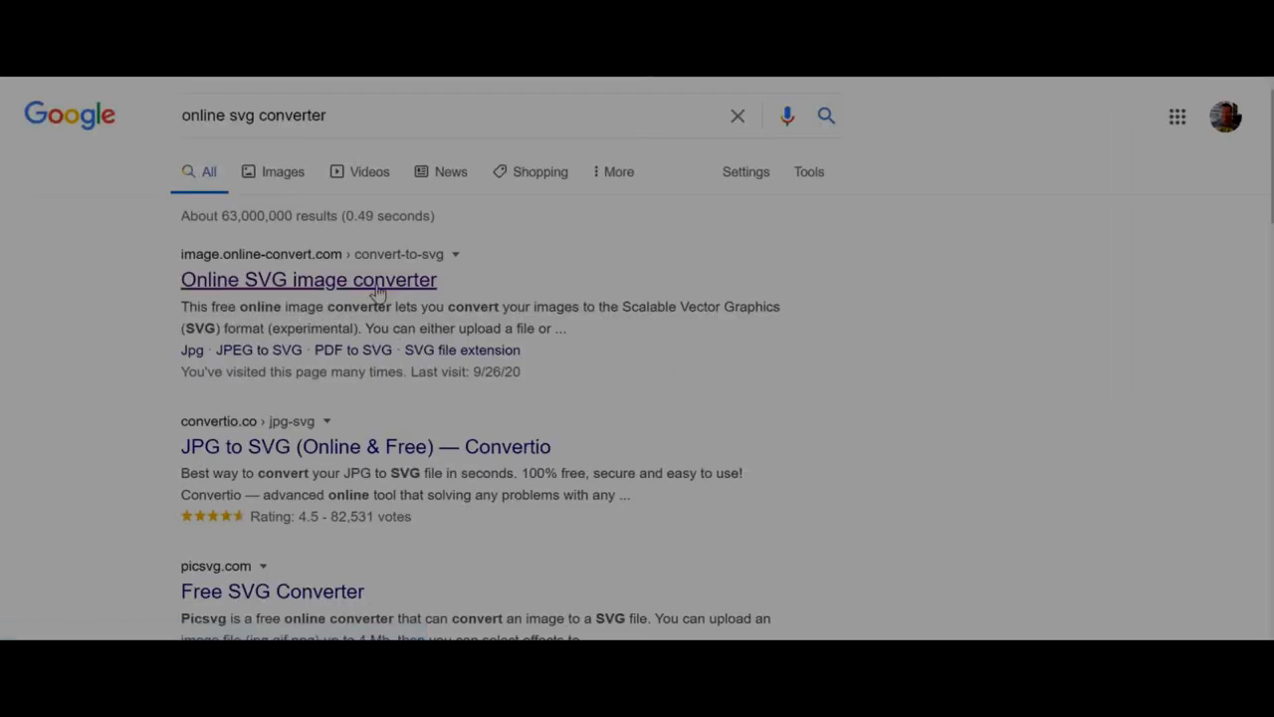
{"action": "left_click", "coordinate": [307, 279]}
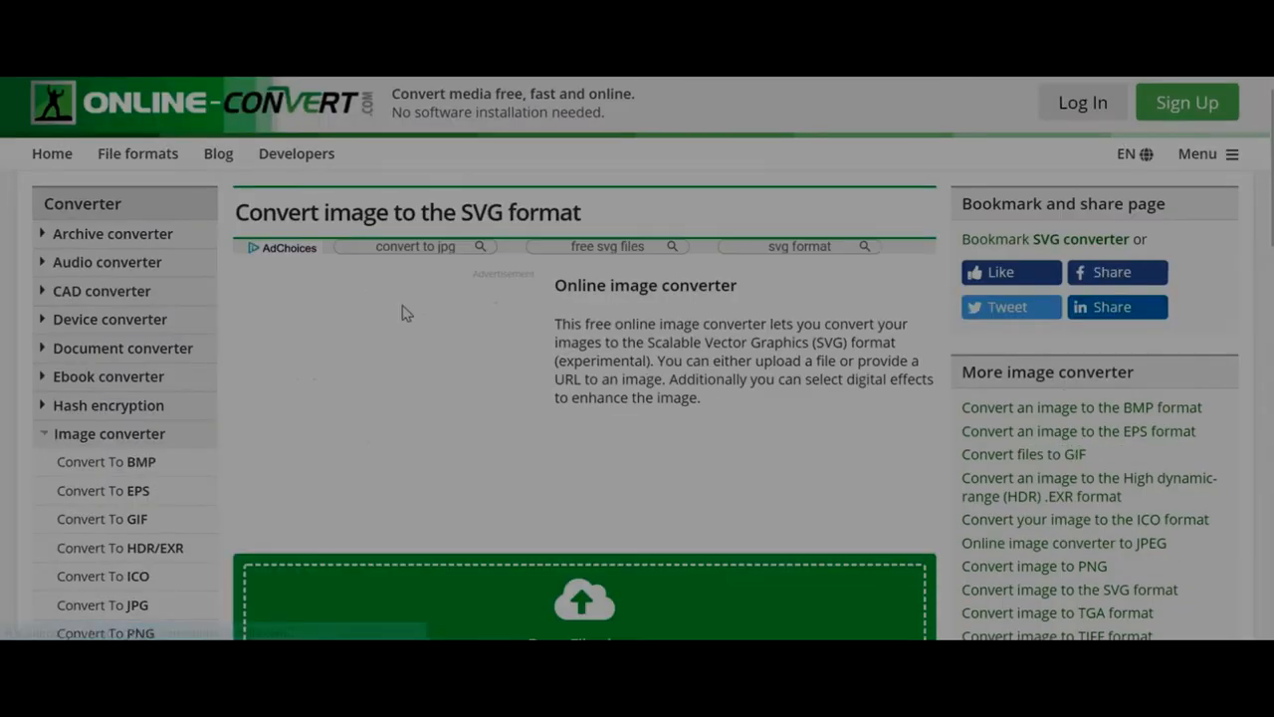
{"action": "scroll", "scroll_direction": "down", "scroll_amount": 3}
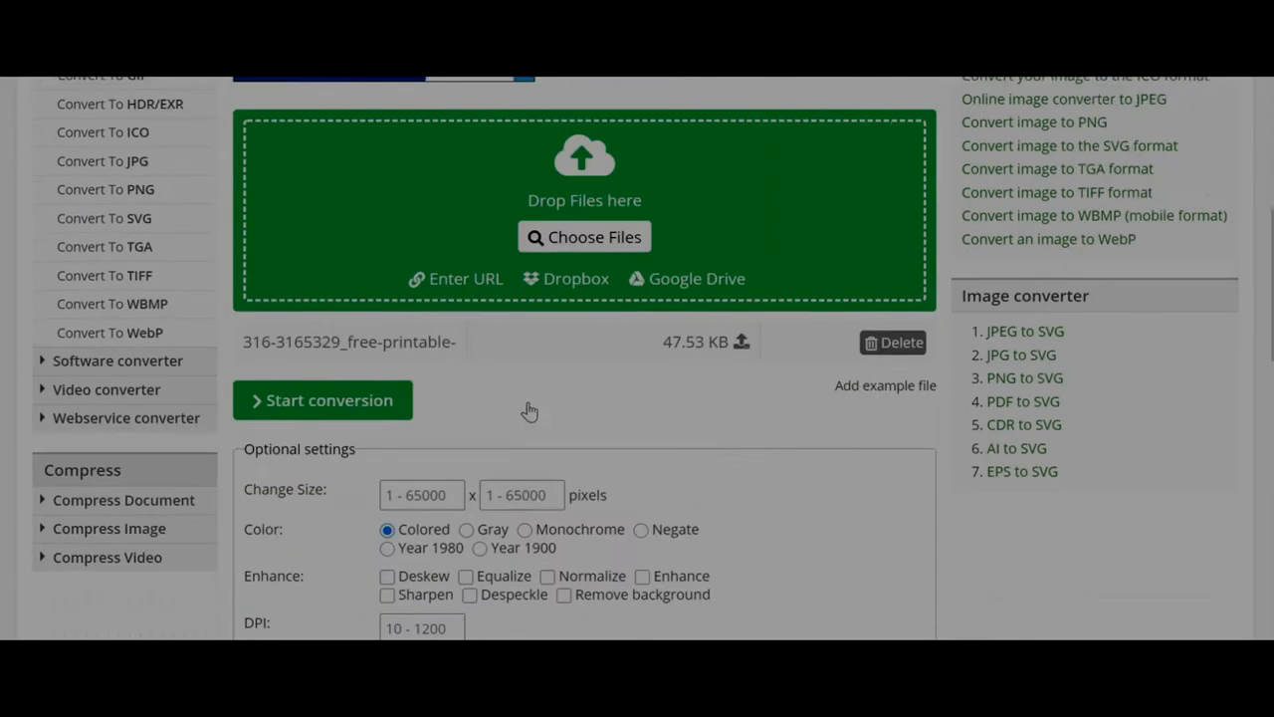
{"action": "scroll", "scroll_direction": "down", "scroll_amount": 3}
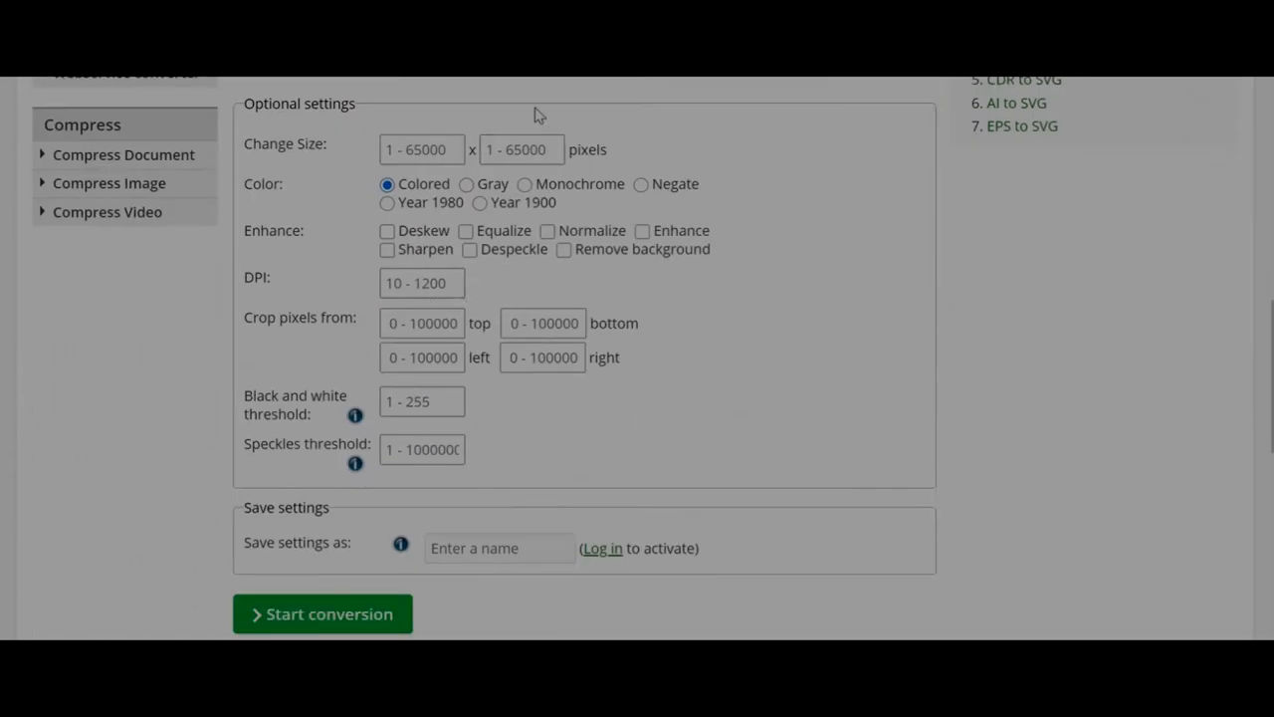
{"action": "scroll", "scroll_direction": "down", "scroll_amount": 3}
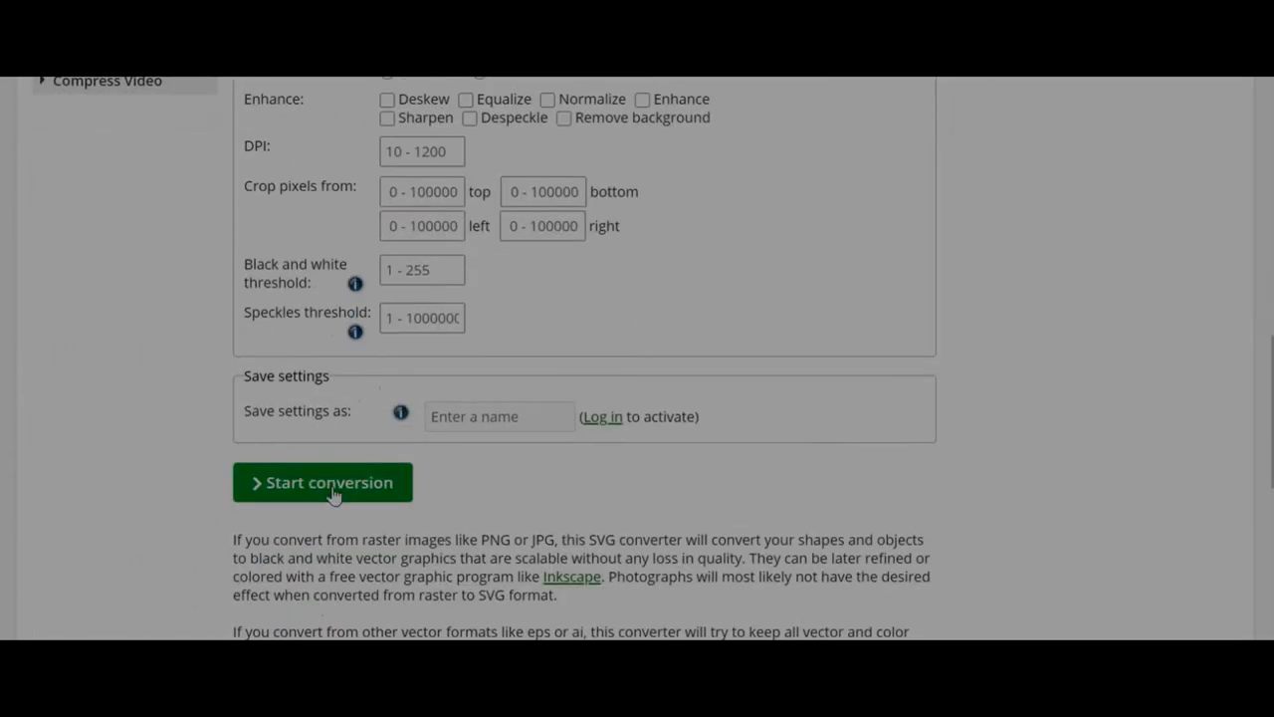
- Convert the fairy PNG to SVG and show the downloaded SVG in its folder
{"action": "left_click", "coordinate": [322, 482]}
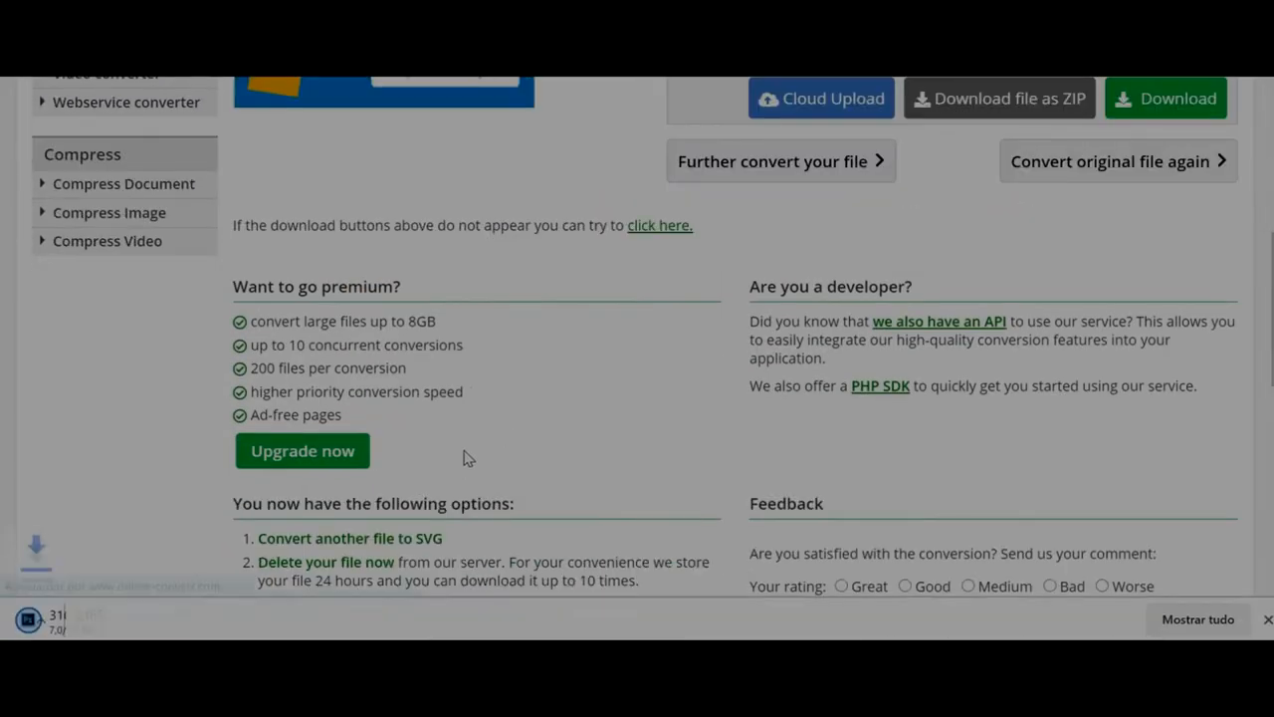
{"action": "scroll", "scroll_direction": "down", "scroll_amount": 3}
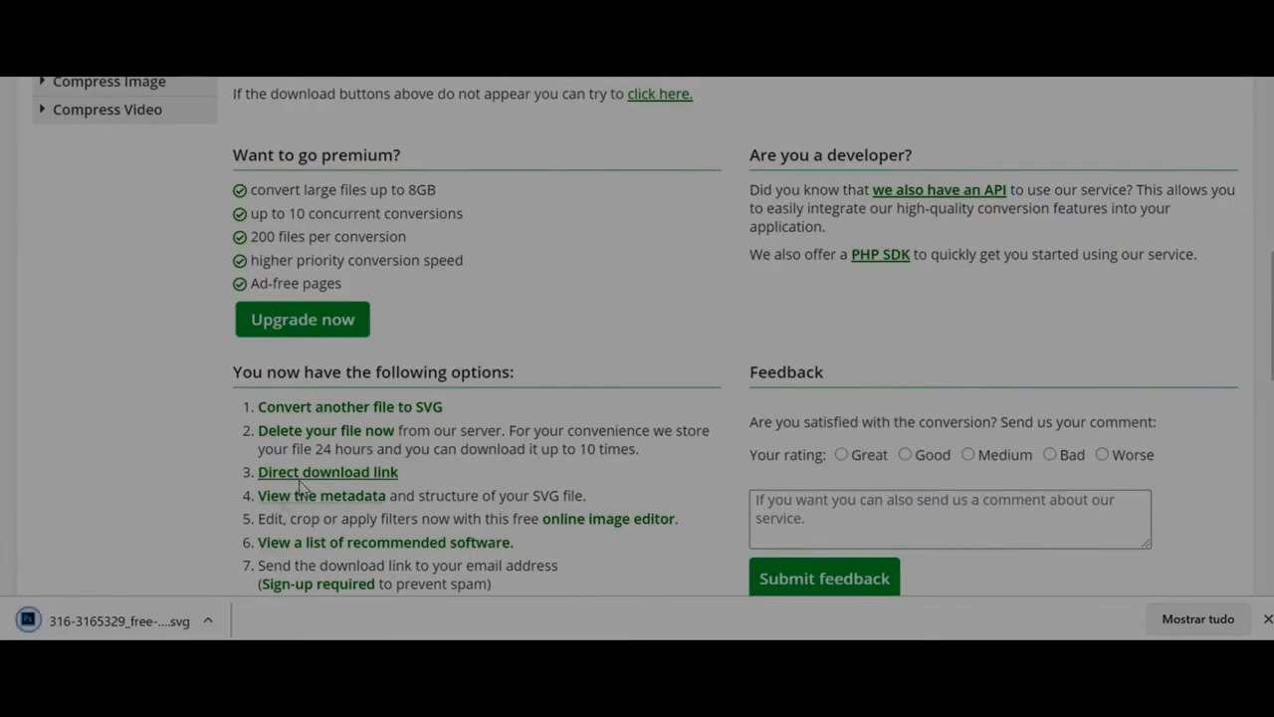
{"action": "left_click", "coordinate": [207, 619]}
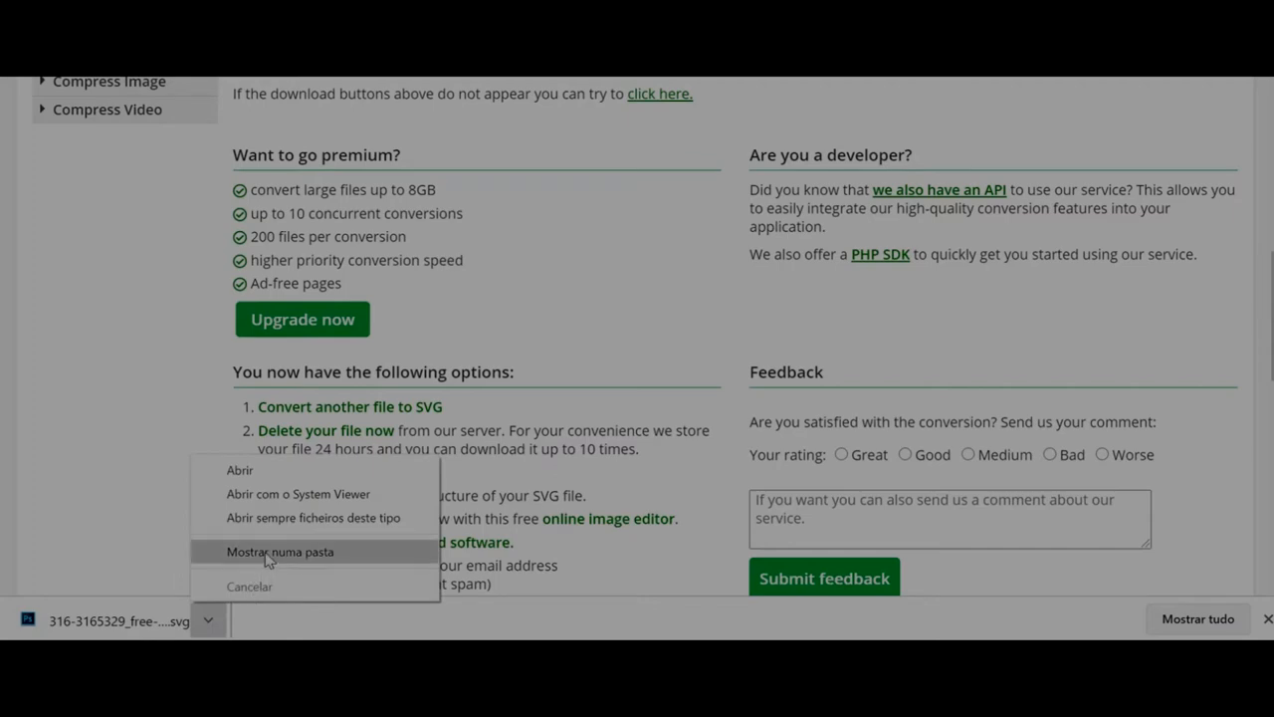
{"action": "left_click", "coordinate": [281, 551]}
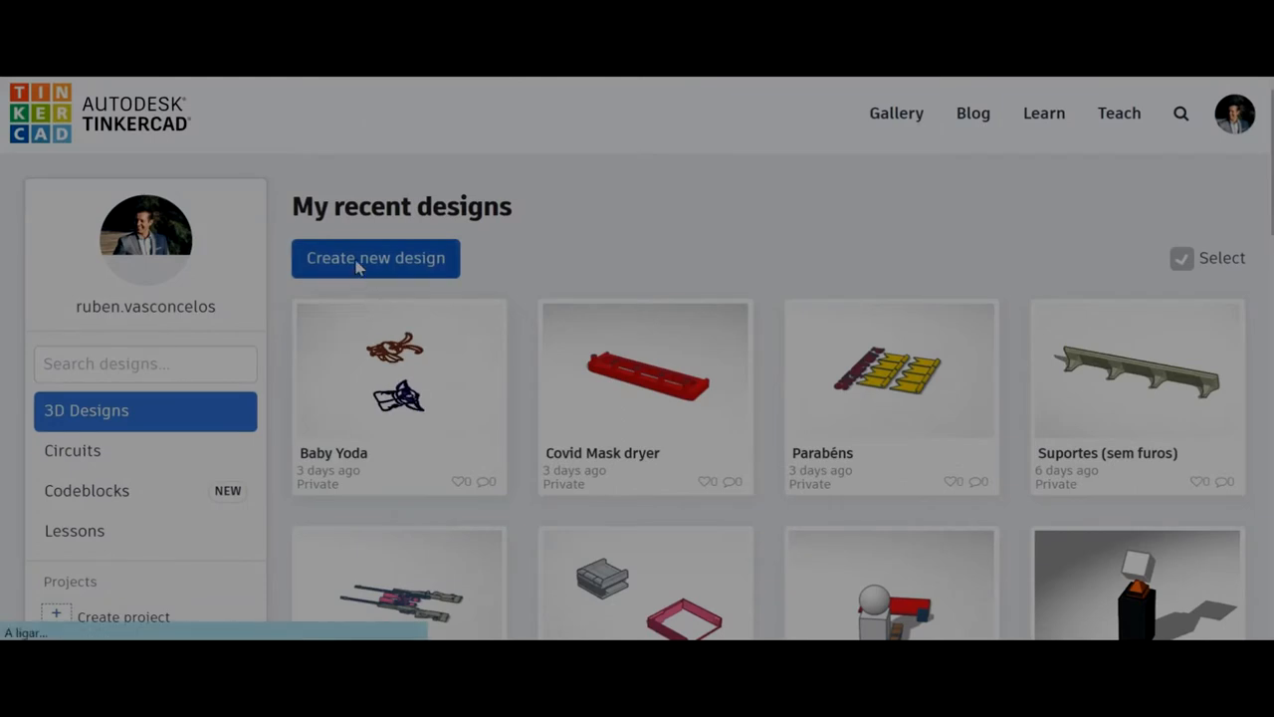
- Create a new blank Tinkercad design named Fairy
{"action": "left_click", "coordinate": [375, 258]}
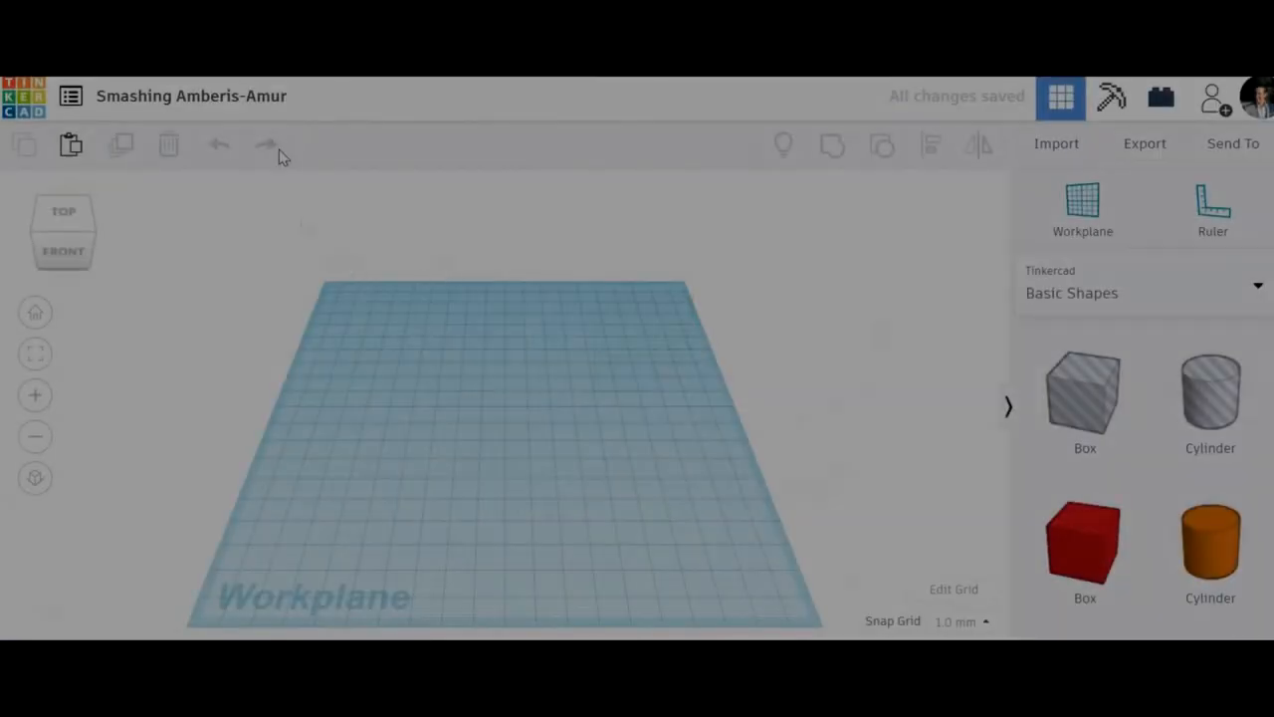
{"action": "left_click", "coordinate": [191, 95]}
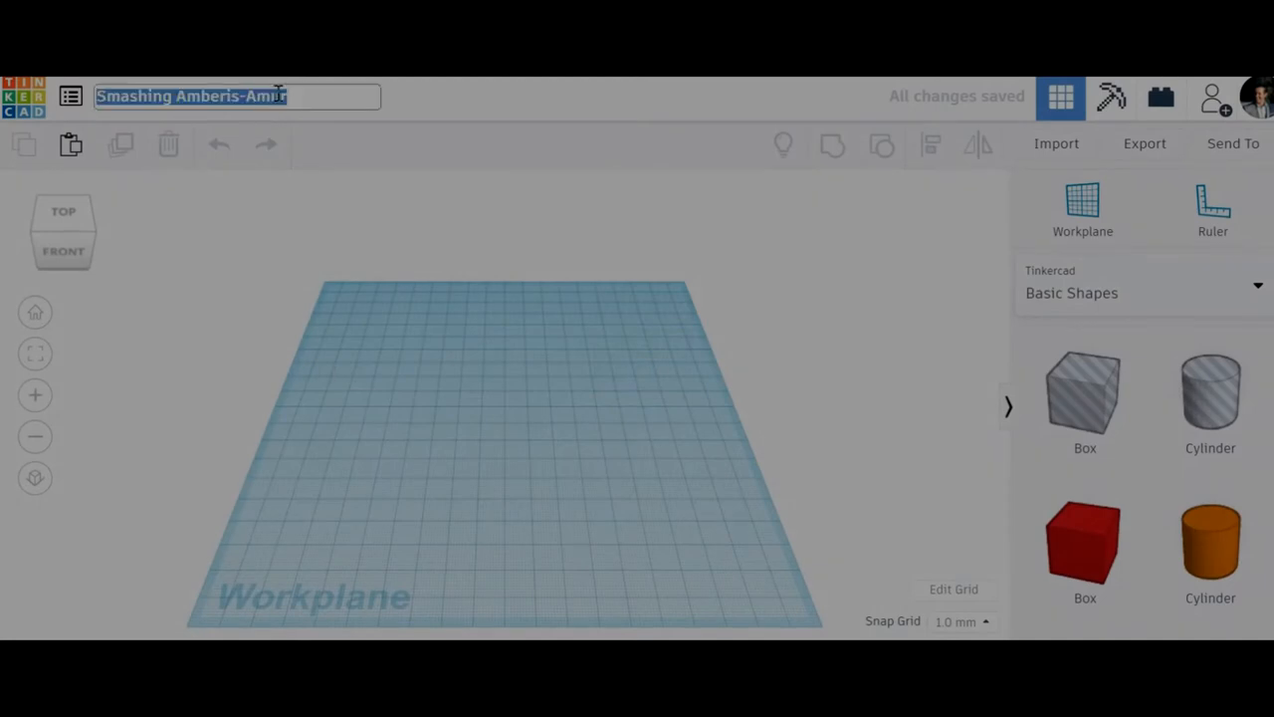
{"action": "type", "text": "Fairy"}
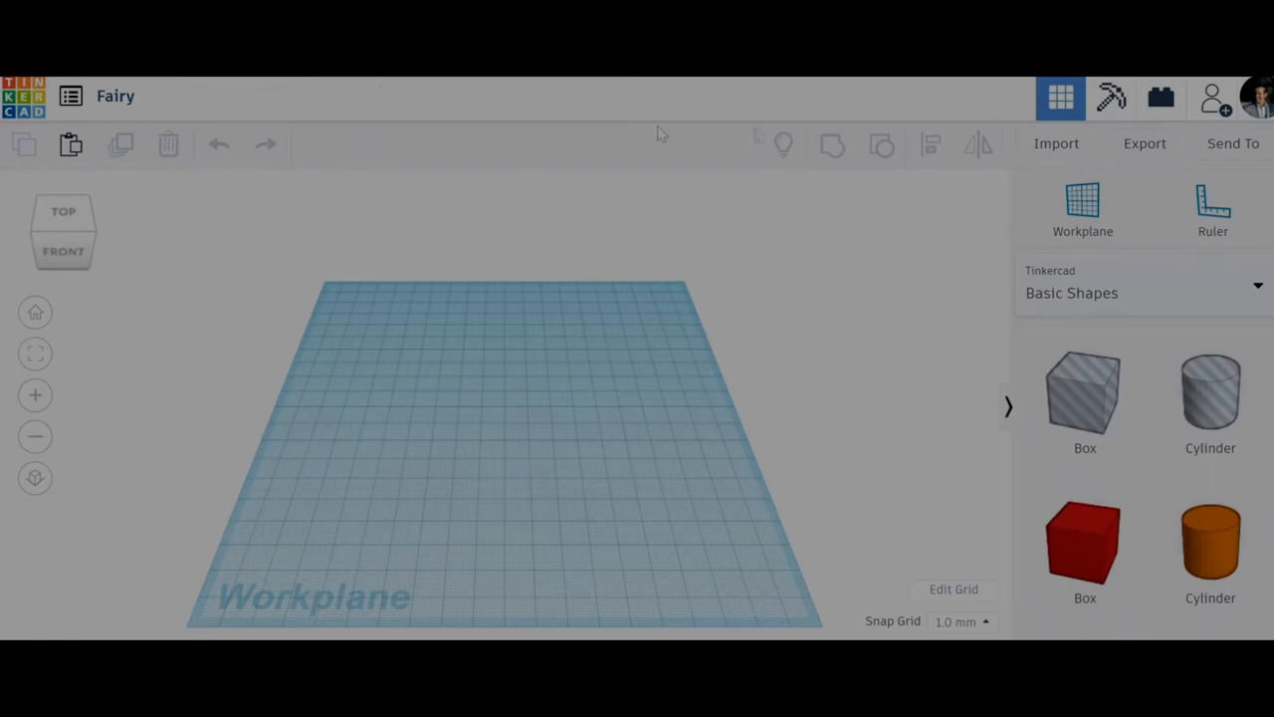
- Import the fairy SVG file with the scale set to 10
{"action": "left_click", "coordinate": [1056, 144]}
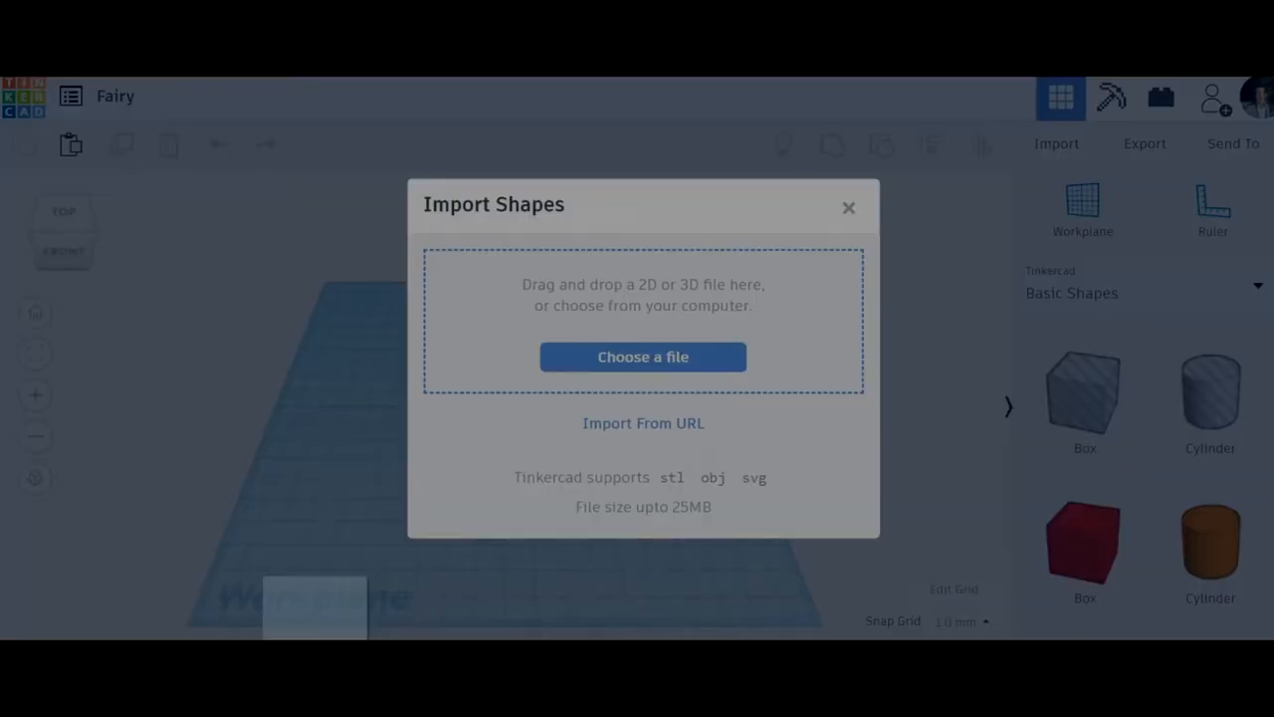
{"action": "left_click", "coordinate": [642, 356]}
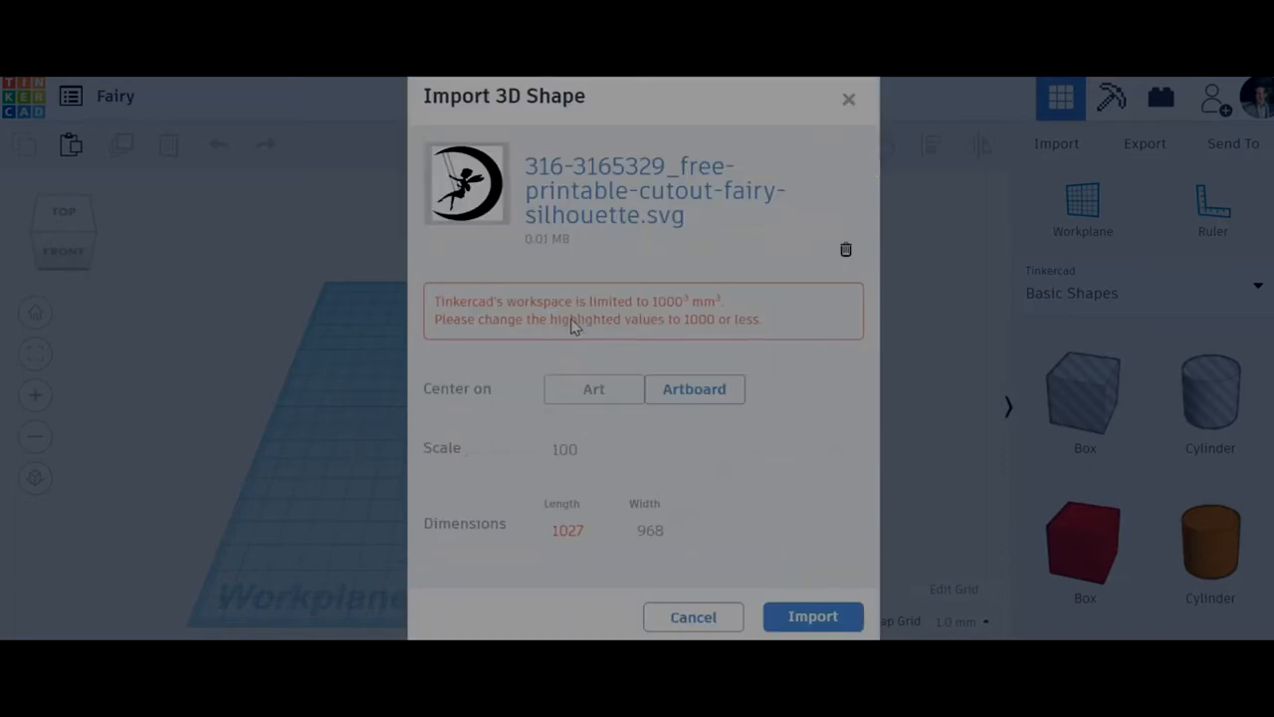
{"action": "left_click", "coordinate": [565, 449]}
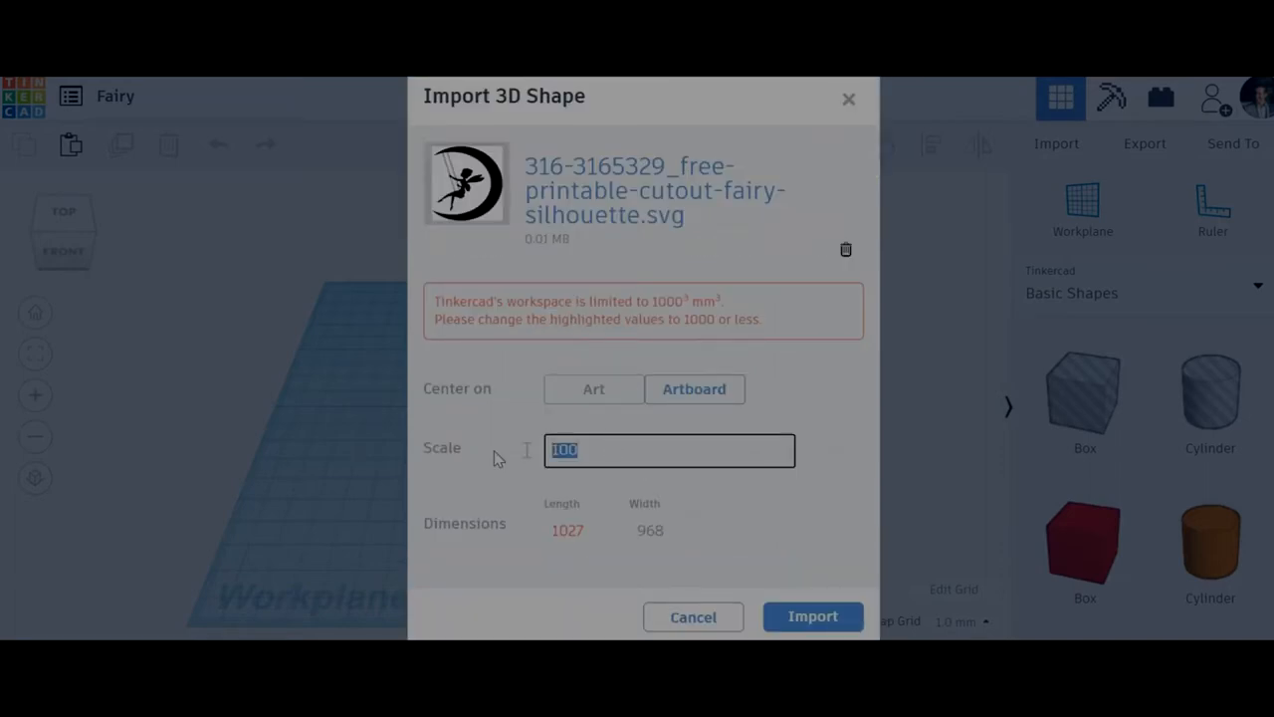
{"action": "type", "text": "10"}
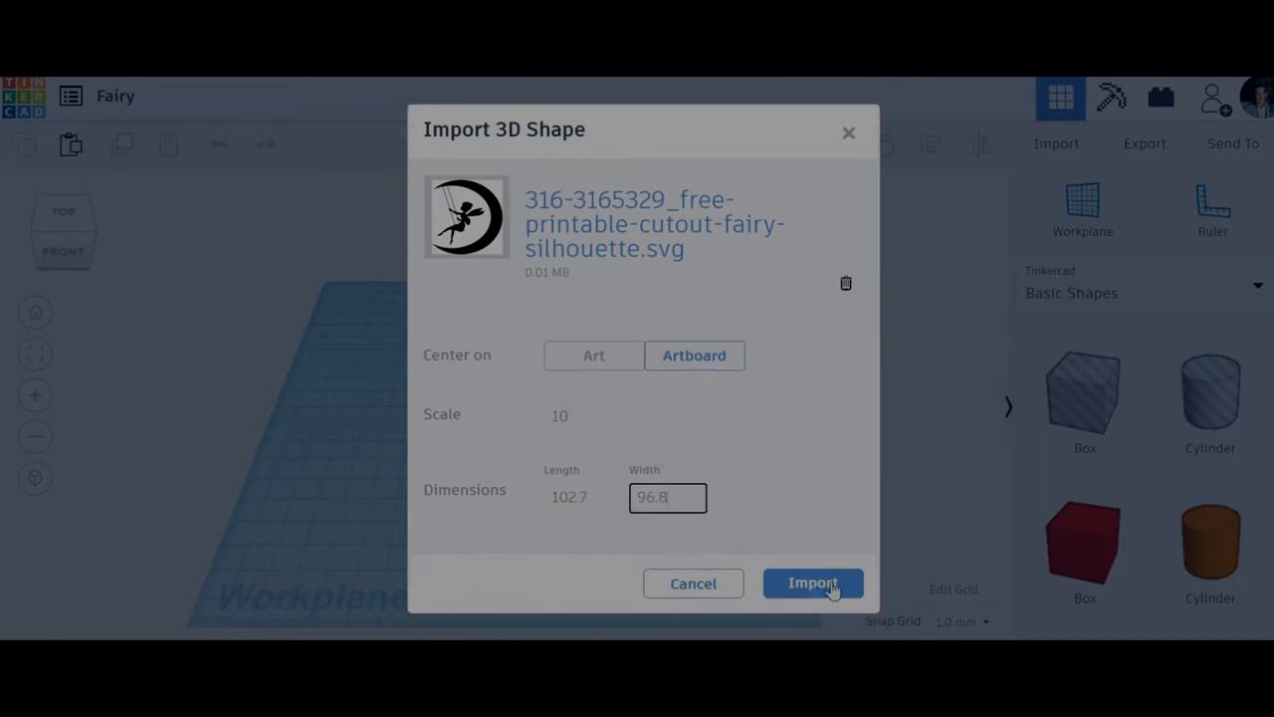
{"action": "left_click", "coordinate": [813, 582]}
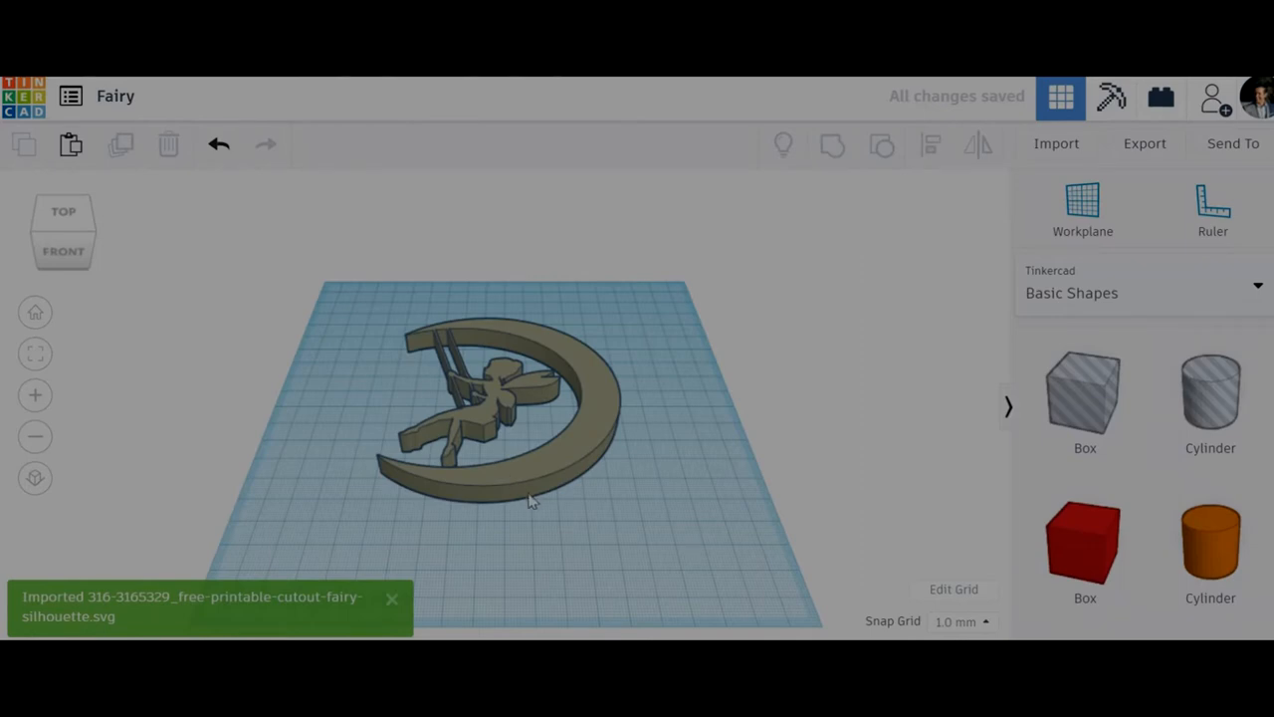
{"action": "mouse_move", "coordinate": [476, 575]}
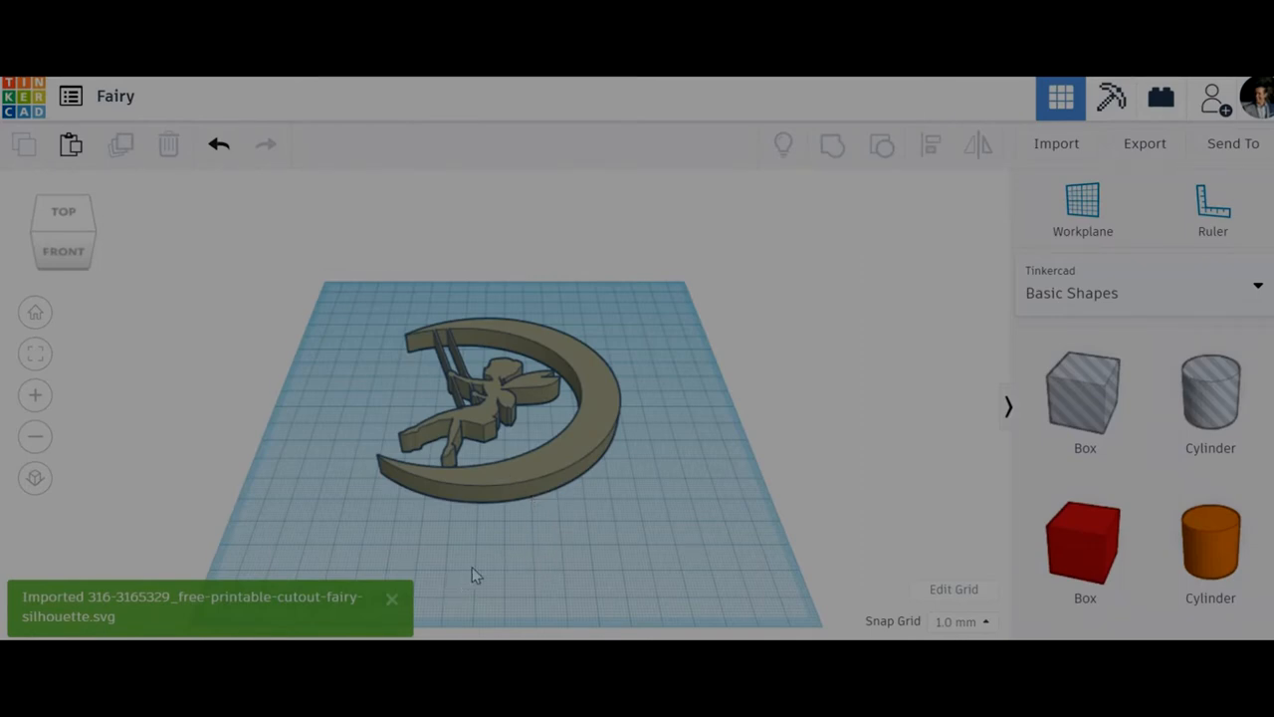
- Select the fairy shape and drag its height handle down to a plate about 0.8 mm thick
{"action": "left_click", "coordinate": [488, 409]}
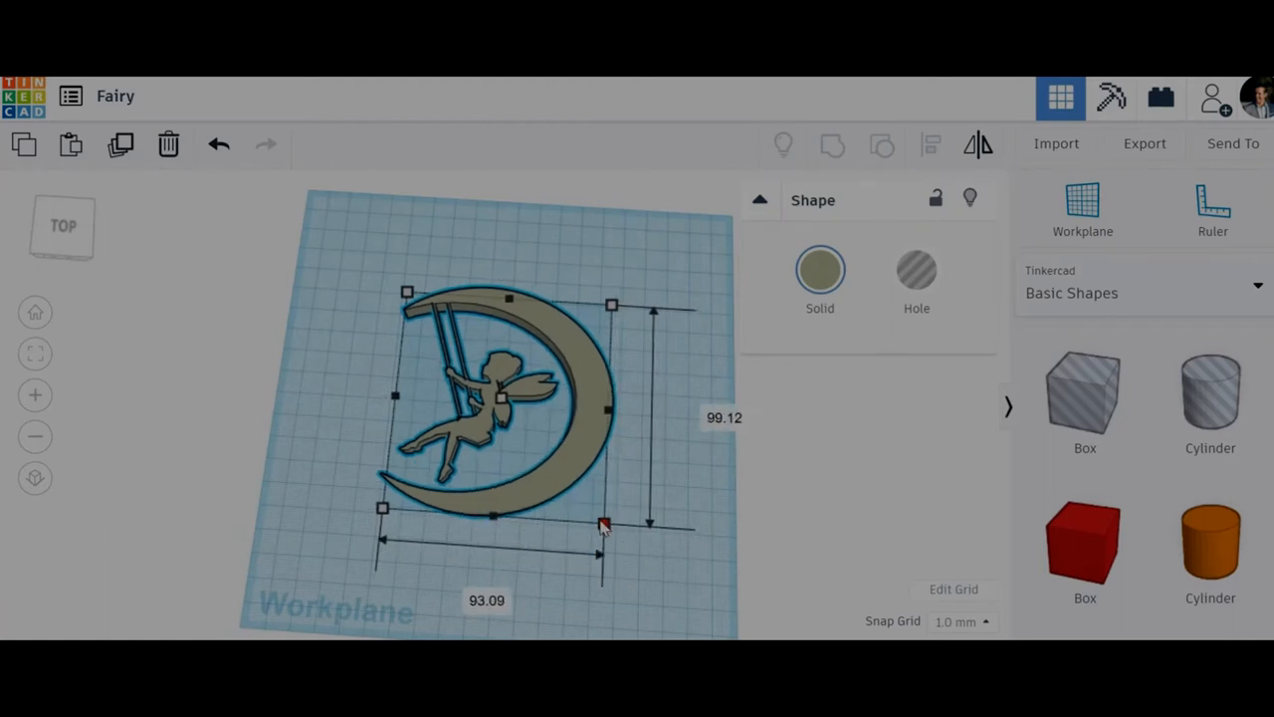
{"action": "left_click_drag", "start_coordinate": [604, 525], "coordinate": [600, 517]}
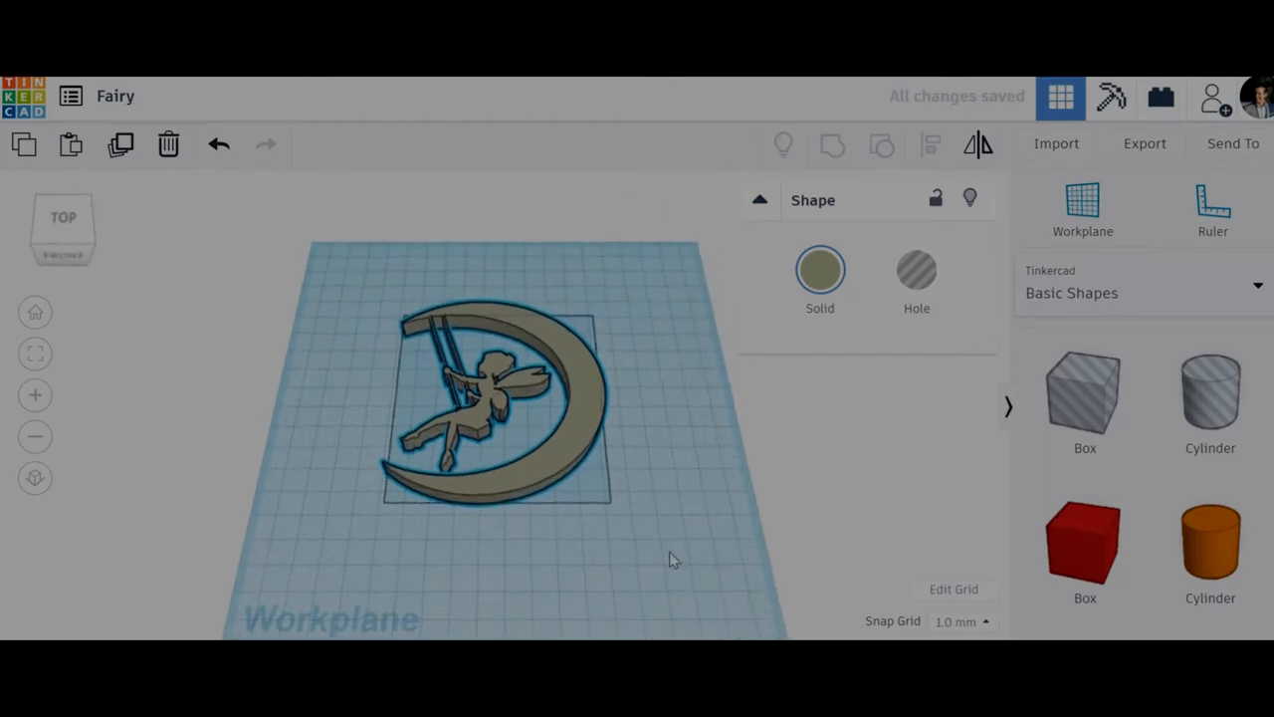
{"action": "left_click", "coordinate": [498, 398]}
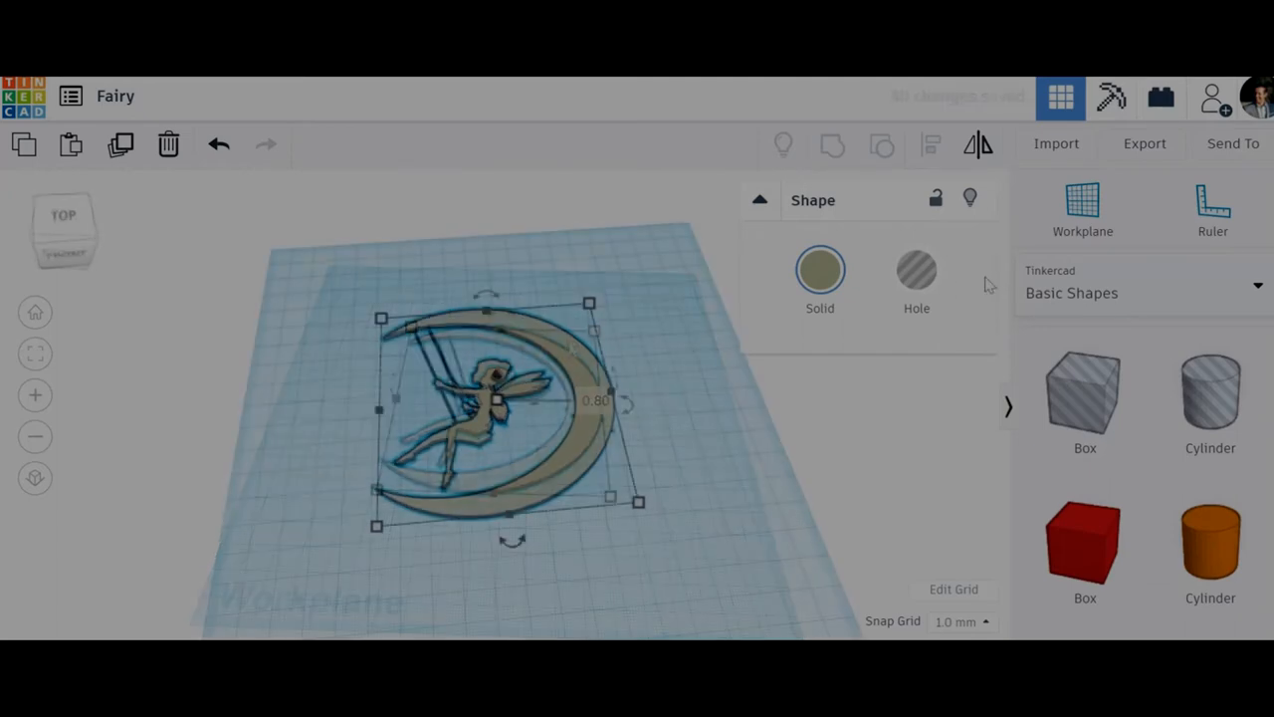
{"action": "left_click", "coordinate": [1144, 143]}
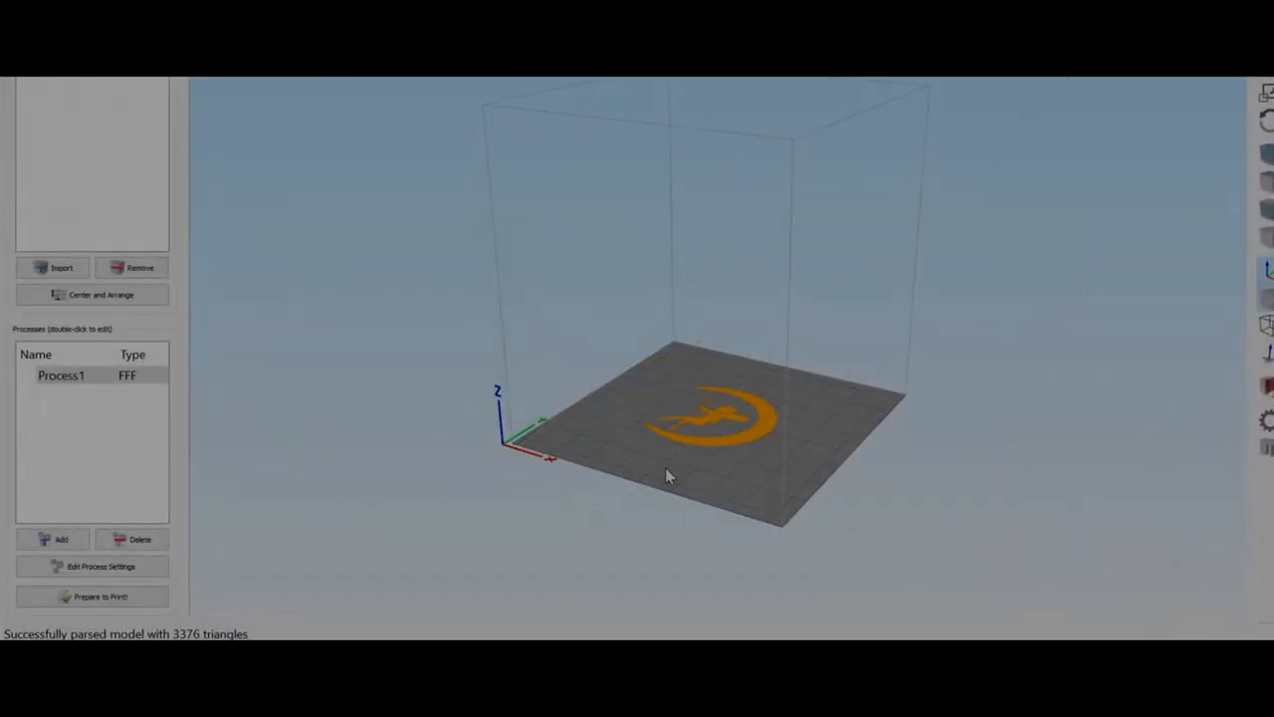
- Zoom in on the fairy model and view the Layer tab of its process settings
{"action": "left_click_drag", "start_coordinate": [667, 476], "coordinate": [637, 438]}
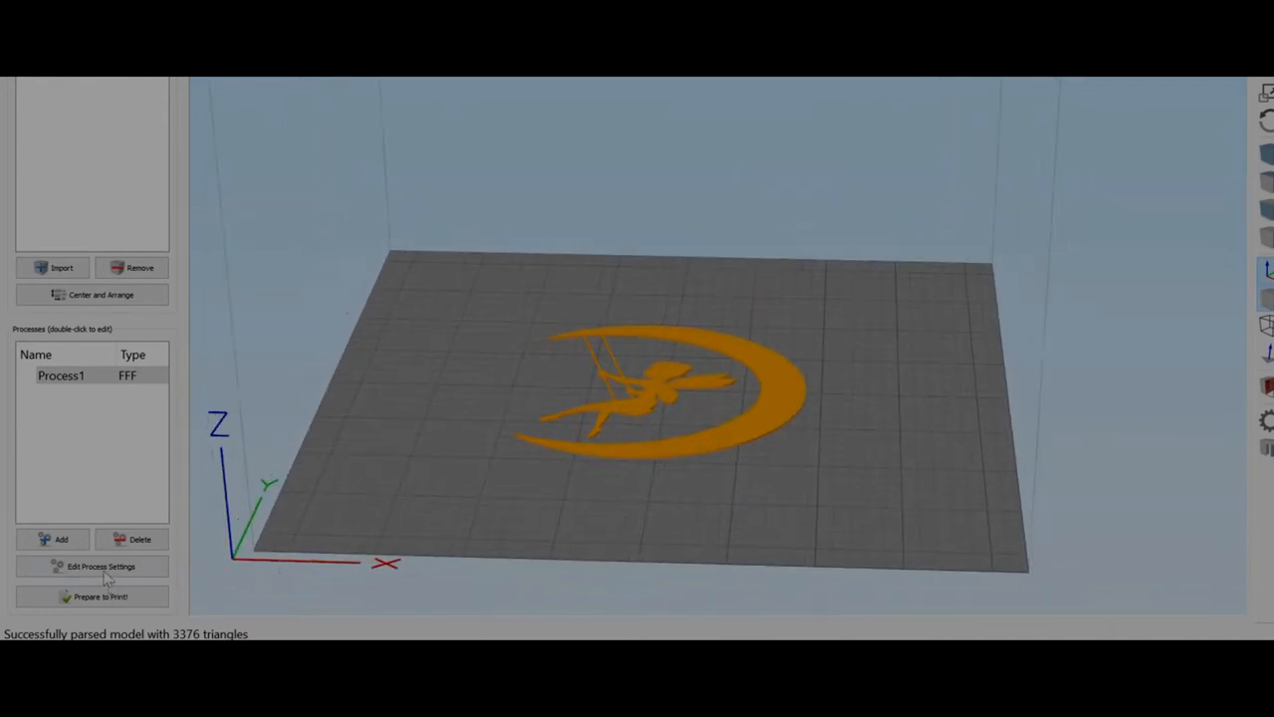
{"action": "left_click", "coordinate": [100, 565]}
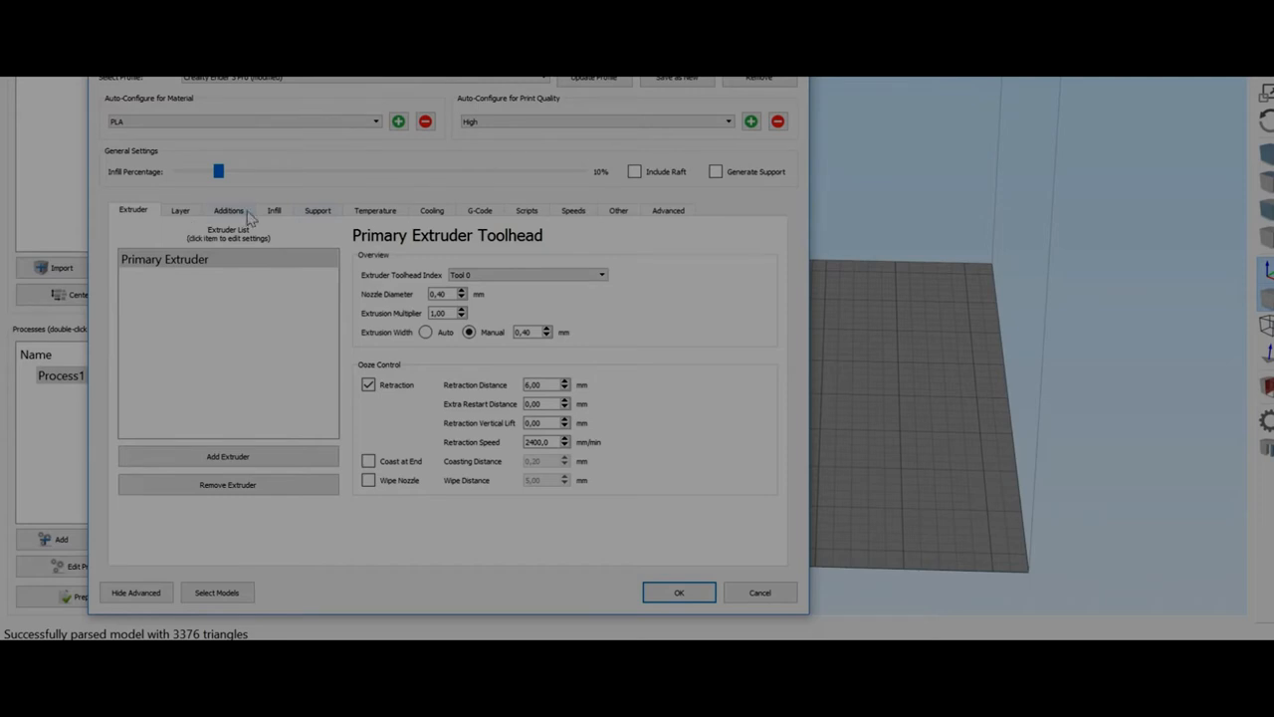
{"action": "left_click", "coordinate": [181, 210]}
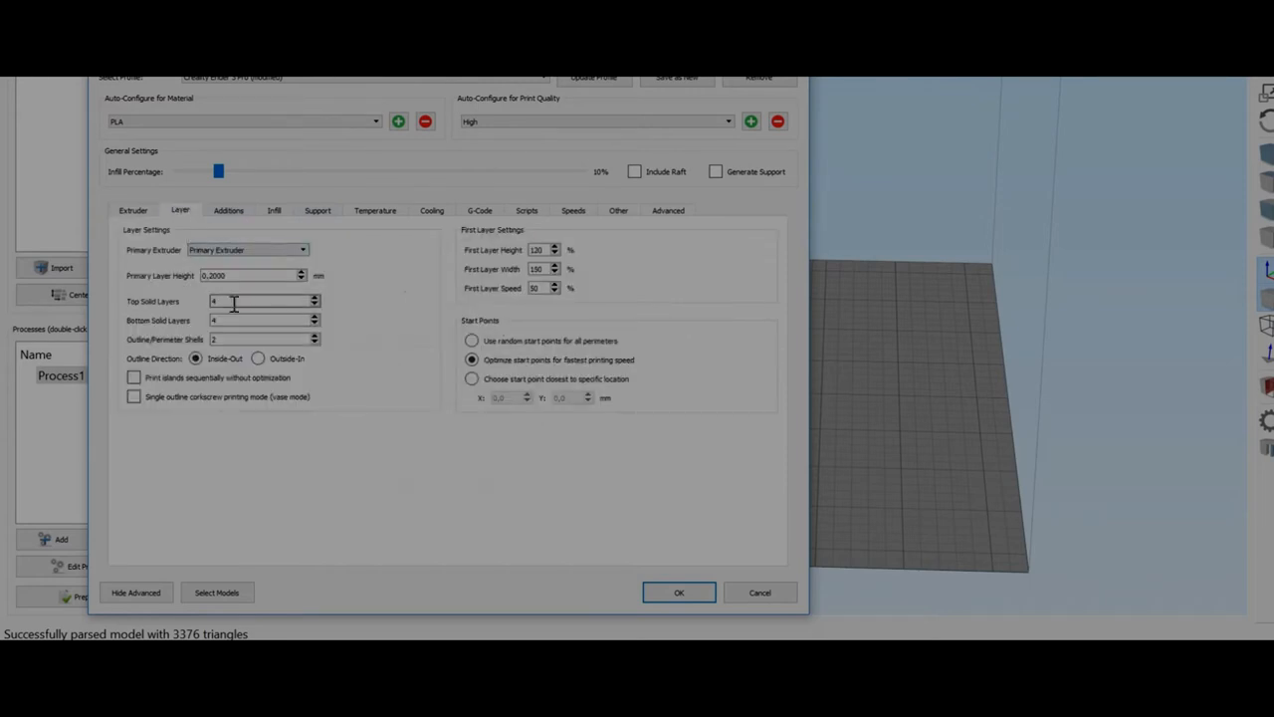